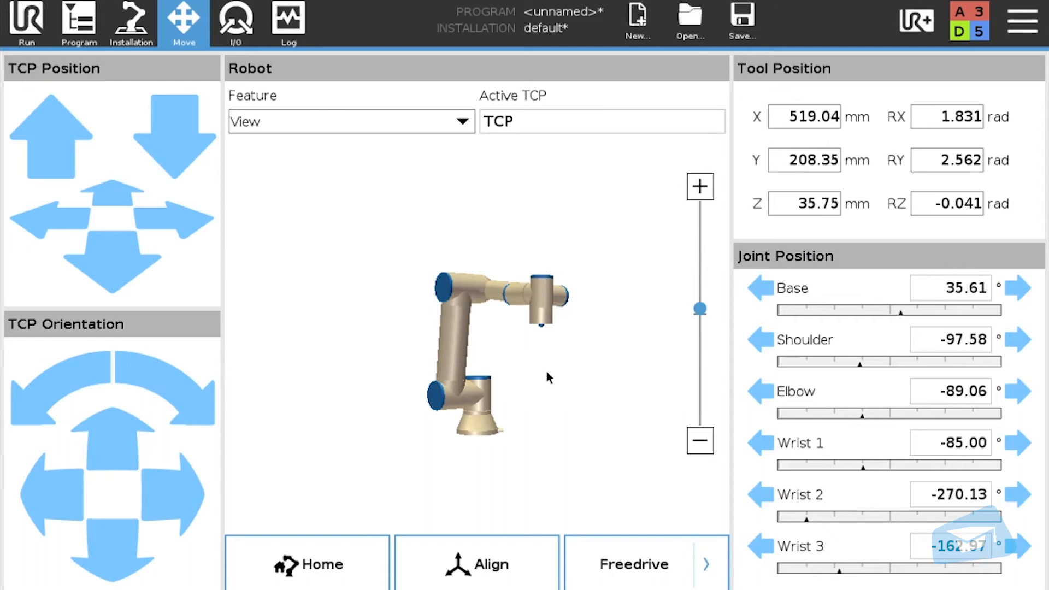
# Step: Activate the Screwdriver from the UR+ toolbar so its controls appear beside the Move screen
pyautogui.click(915, 20)
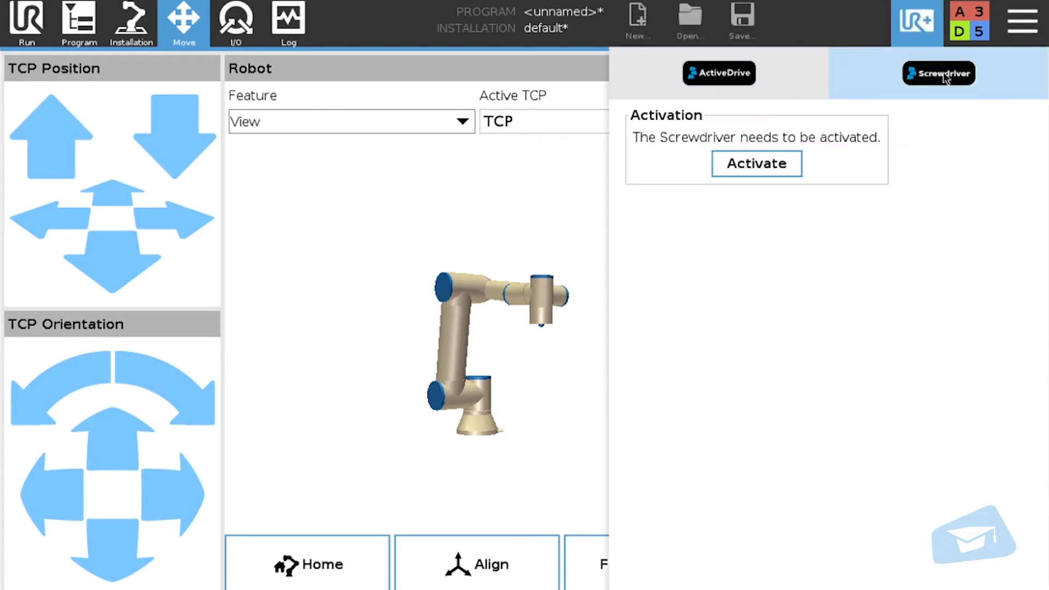
pyautogui.click(755, 162)
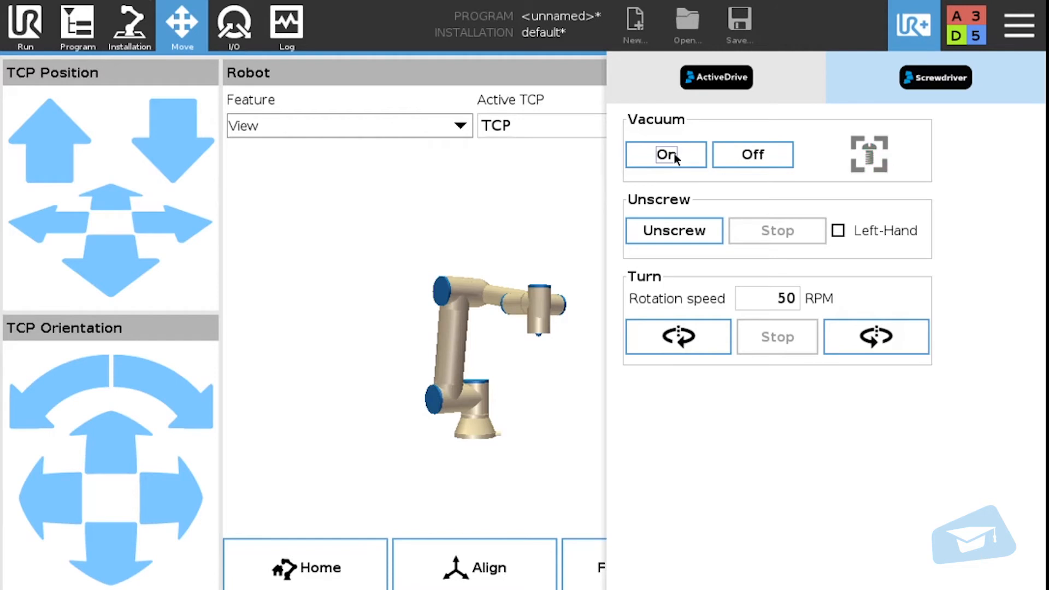
# Step: Switch the screwdriver vacuum On until the screw-detected indicator turns green
pyautogui.click(665, 154)
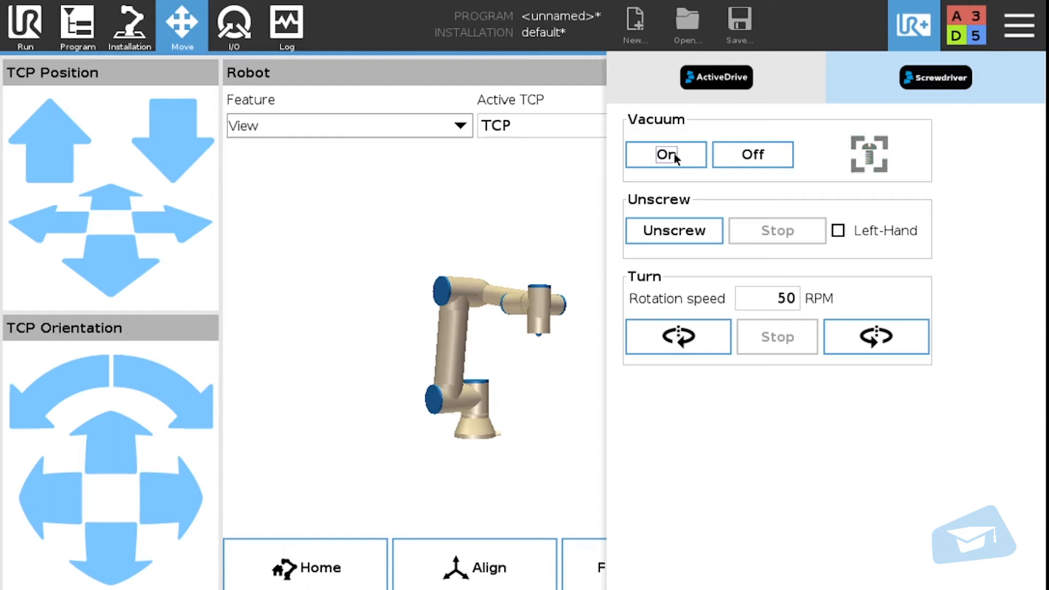
pyautogui.click(665, 154)
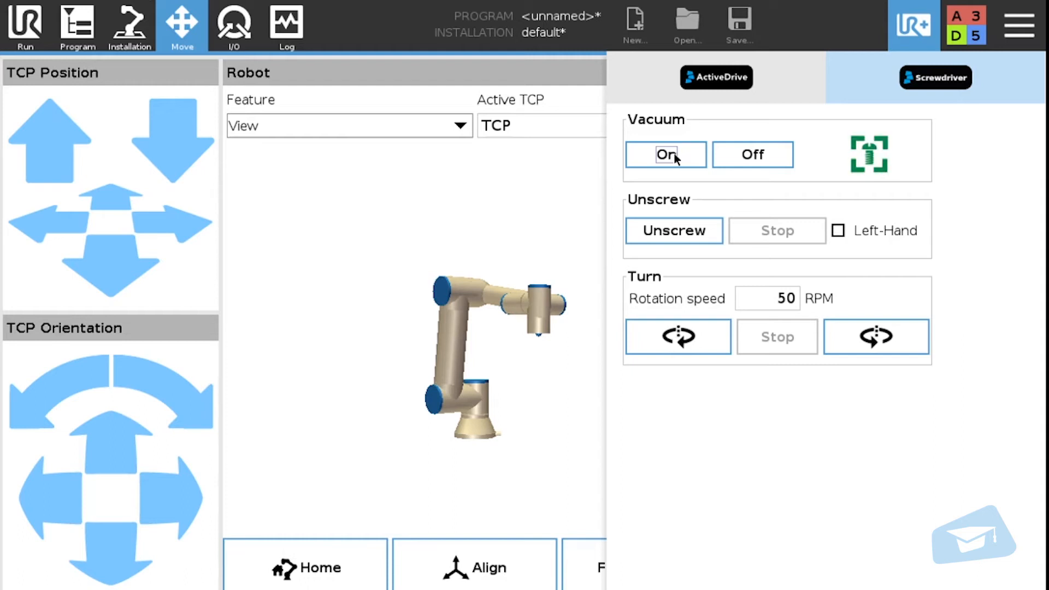